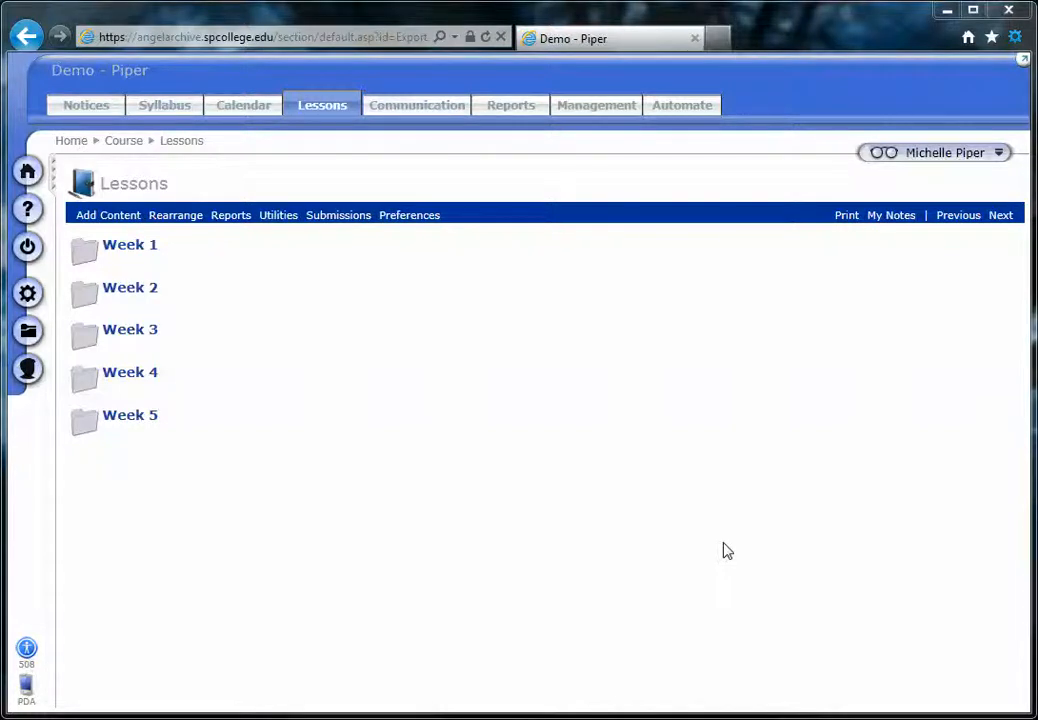
{"action": "mouse_move", "coordinate": [528, 144]}
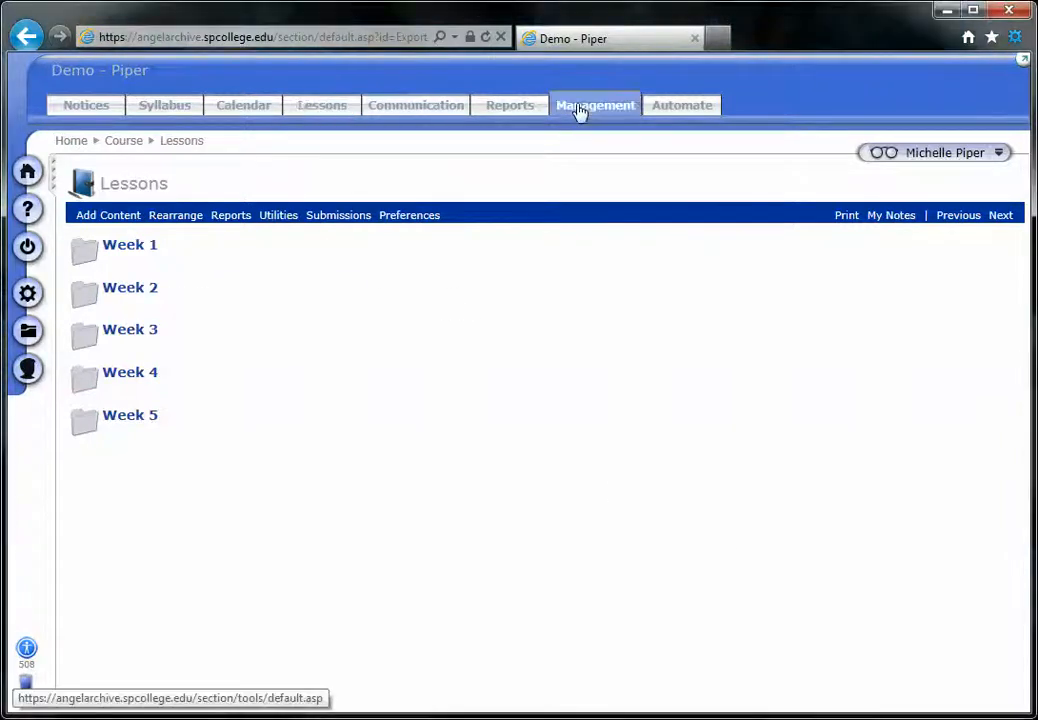
Switch the Demo - Piper course to its Management Console.
{"action": "left_click", "coordinate": [596, 104]}
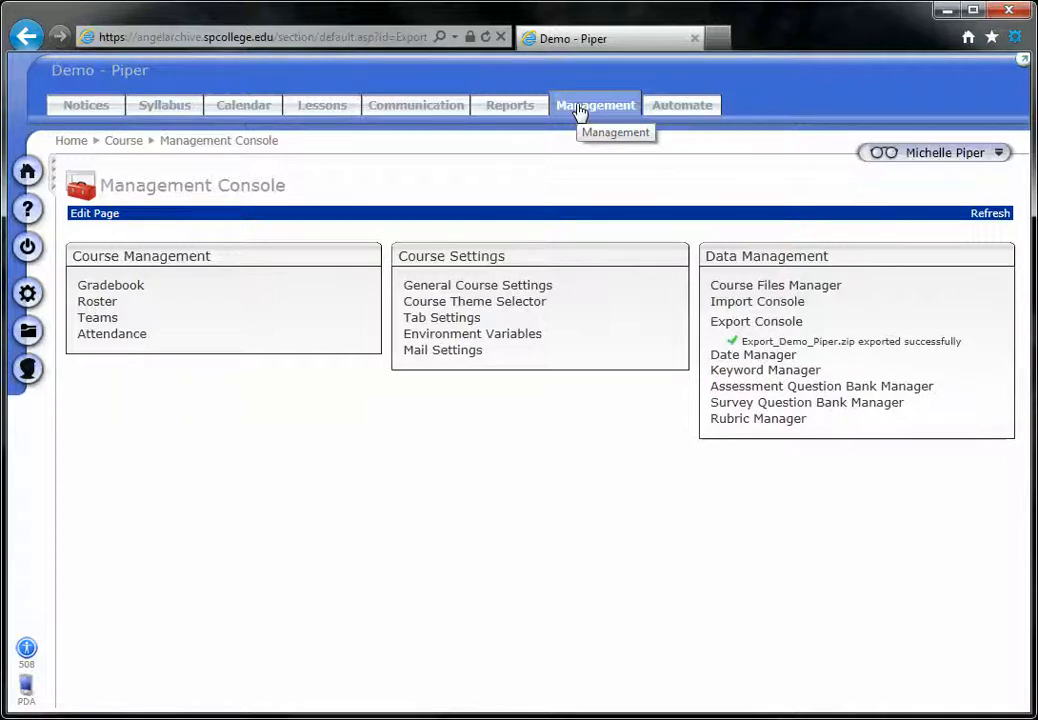
{"action": "mouse_move", "coordinate": [596, 104]}
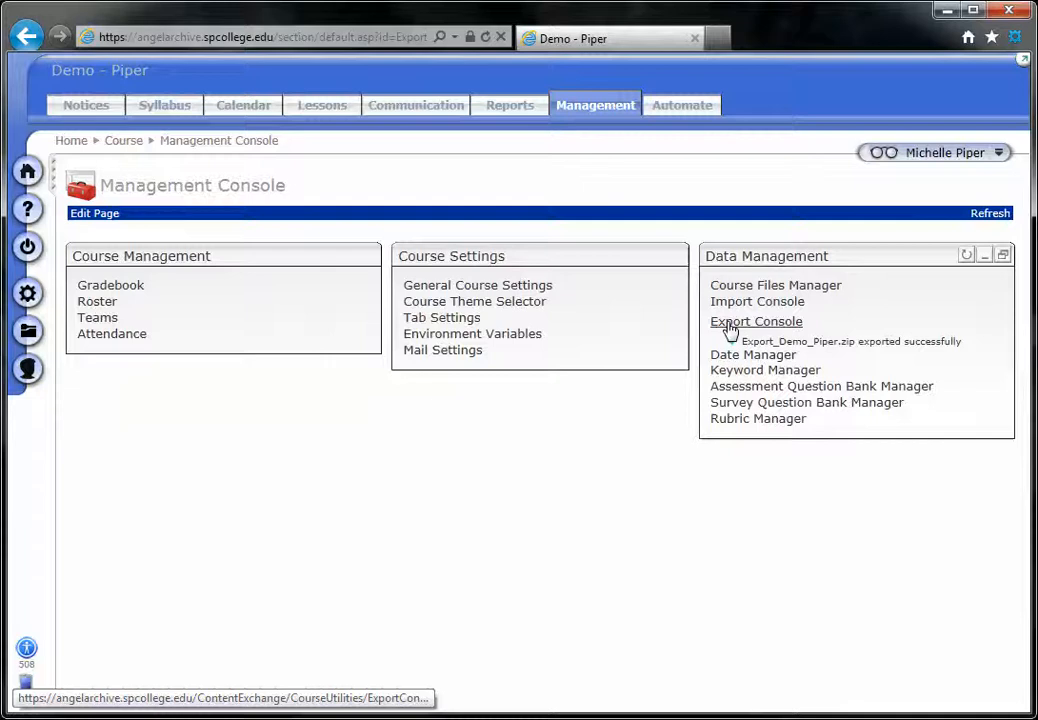
Go to the Export Console listing Export_Demo_Piper.zip with OK status.
{"action": "left_click", "coordinate": [756, 320]}
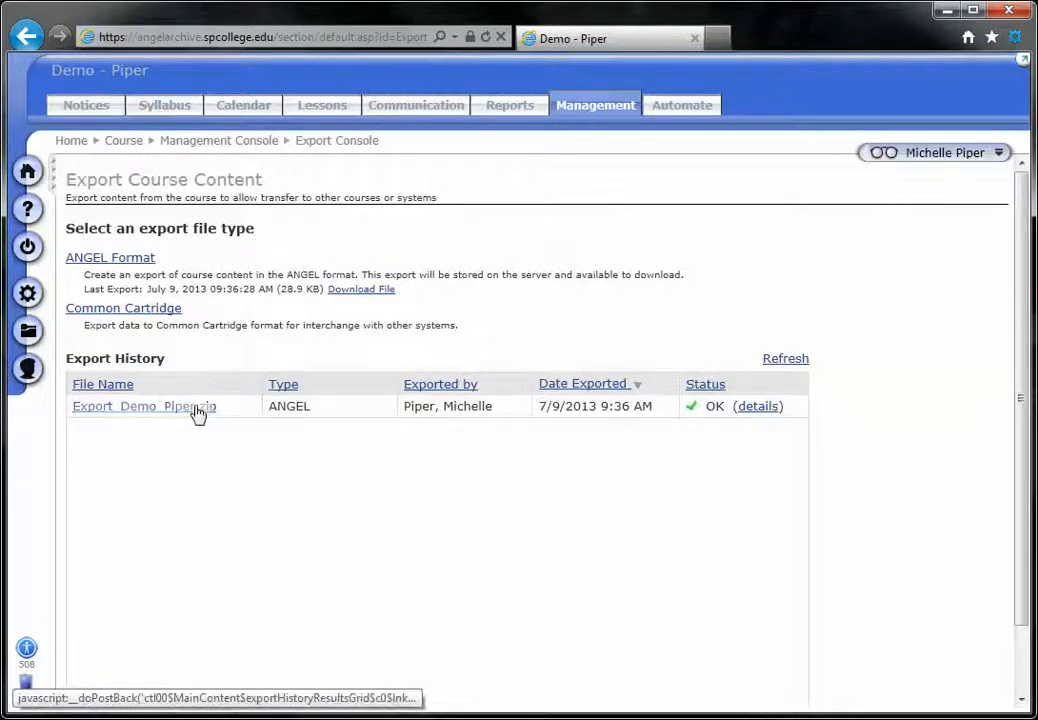
{"action": "left_click", "coordinate": [144, 404]}
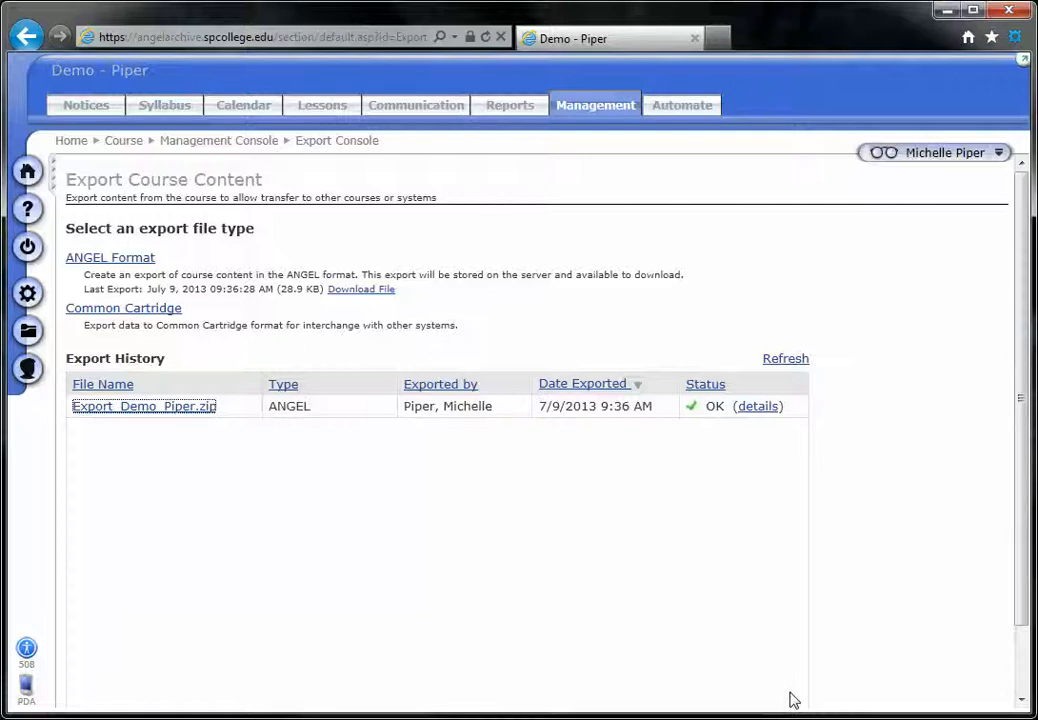
{"action": "mouse_move", "coordinate": [322, 624]}
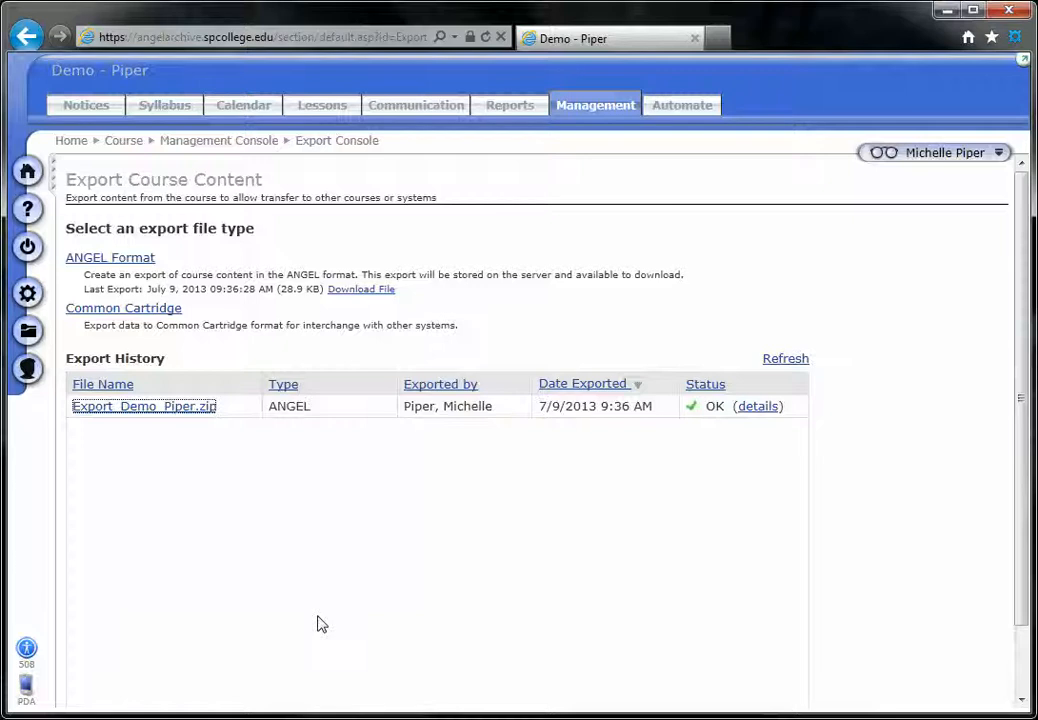
{"action": "mouse_move", "coordinate": [144, 406]}
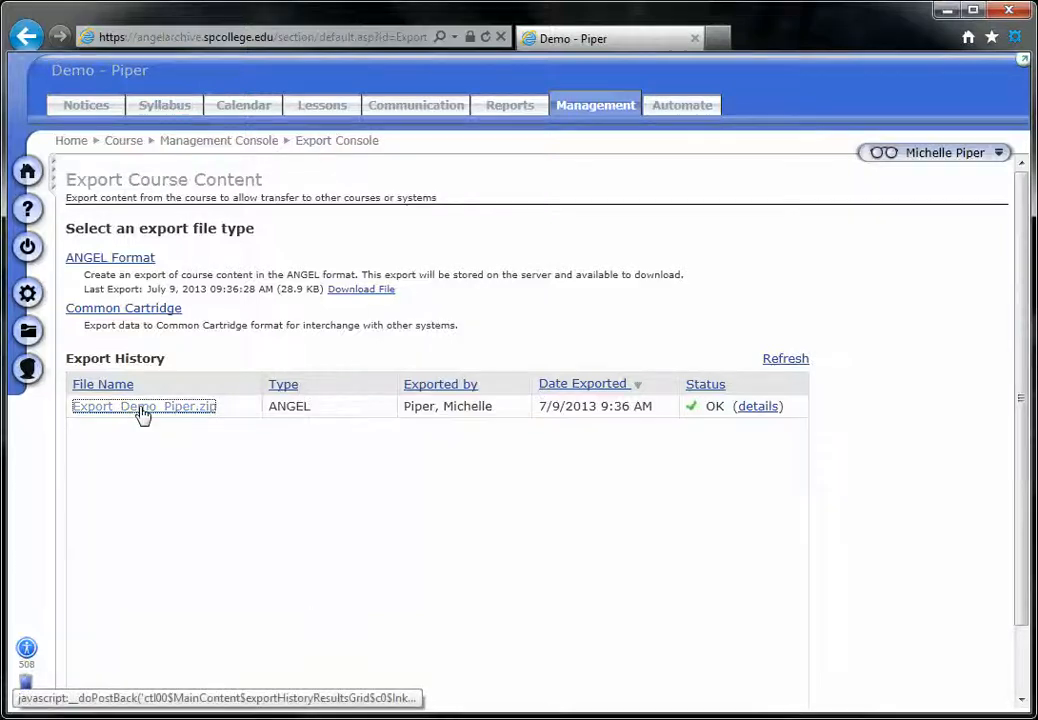
Download Export_Demo_Piper.zip and choose Save As from the notification bar.
{"action": "left_click", "coordinate": [144, 406]}
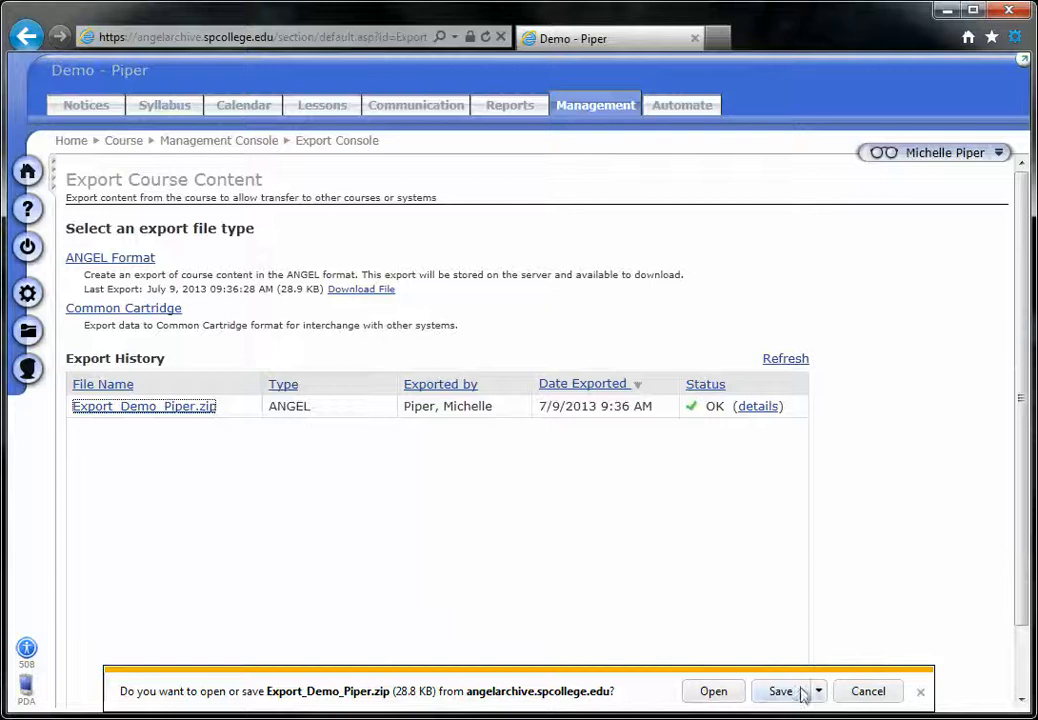
{"action": "mouse_move", "coordinate": [824, 696]}
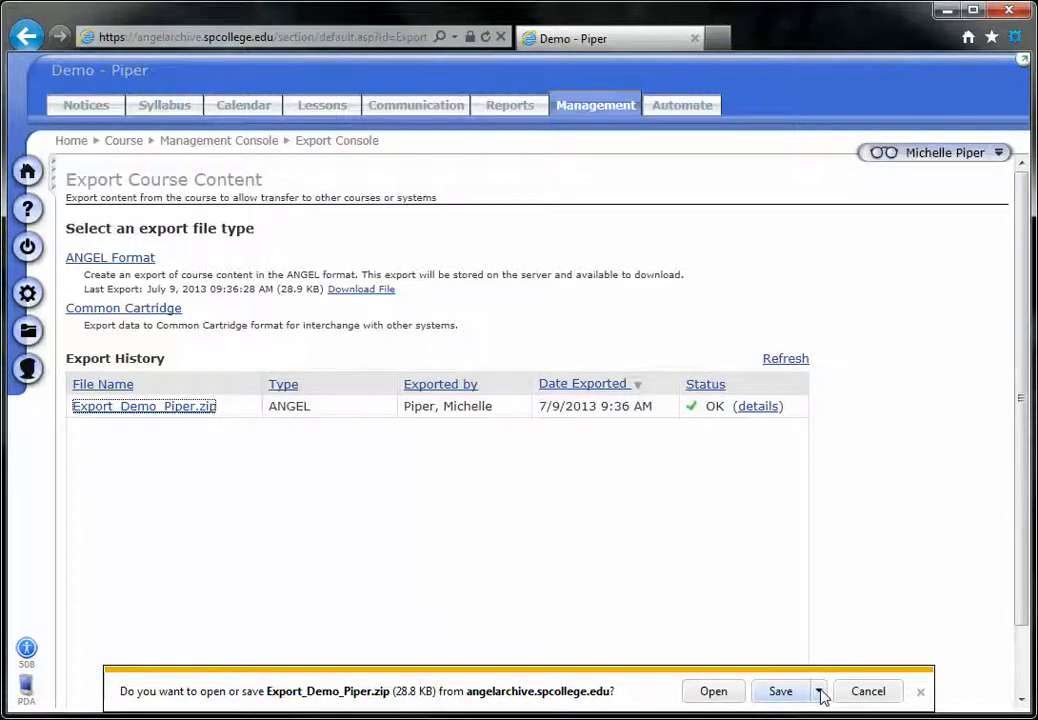
{"action": "left_click", "coordinate": [818, 692]}
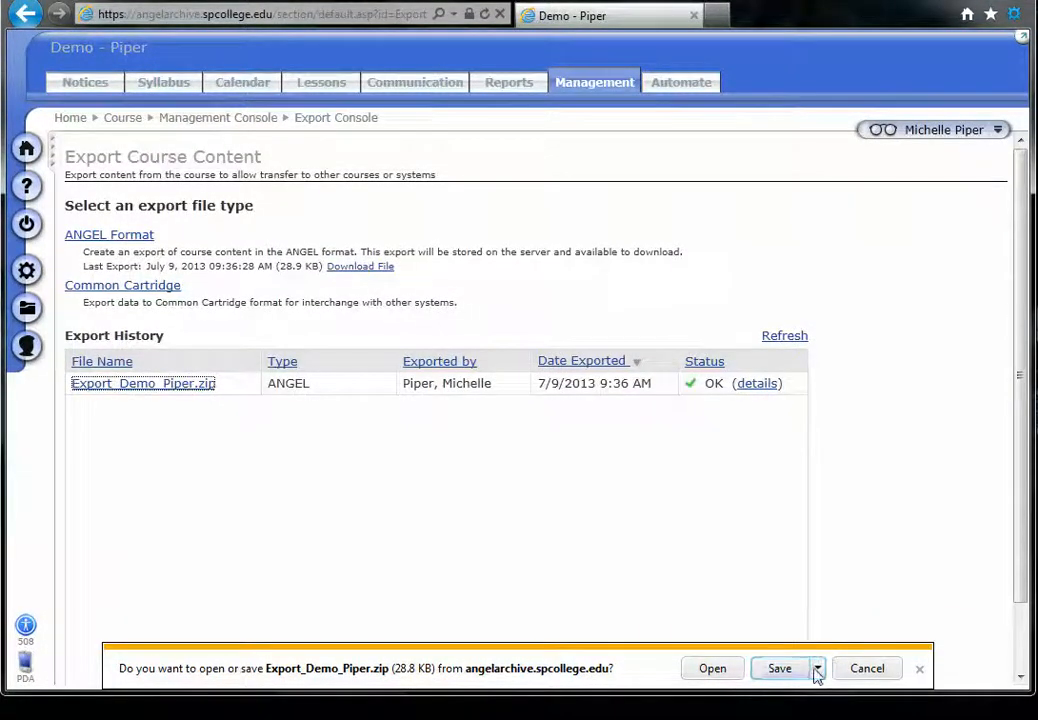
{"action": "left_click", "coordinate": [816, 668]}
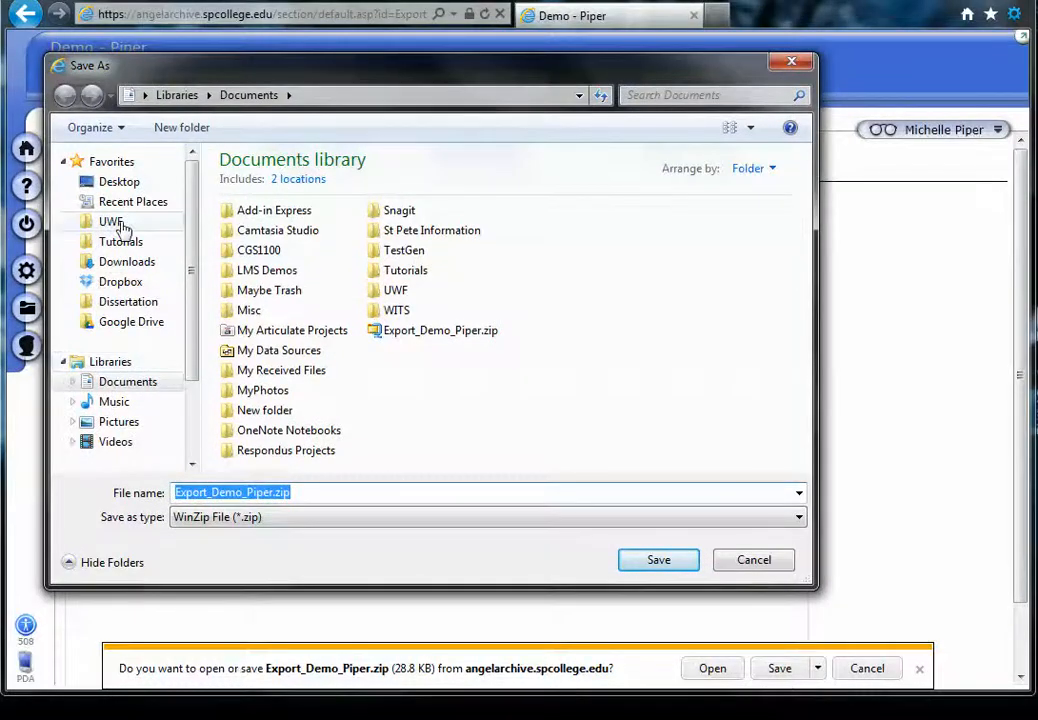
Select the Desktop as the destination folder for Export_Demo_Piper.zip.
{"action": "left_click", "coordinate": [120, 180]}
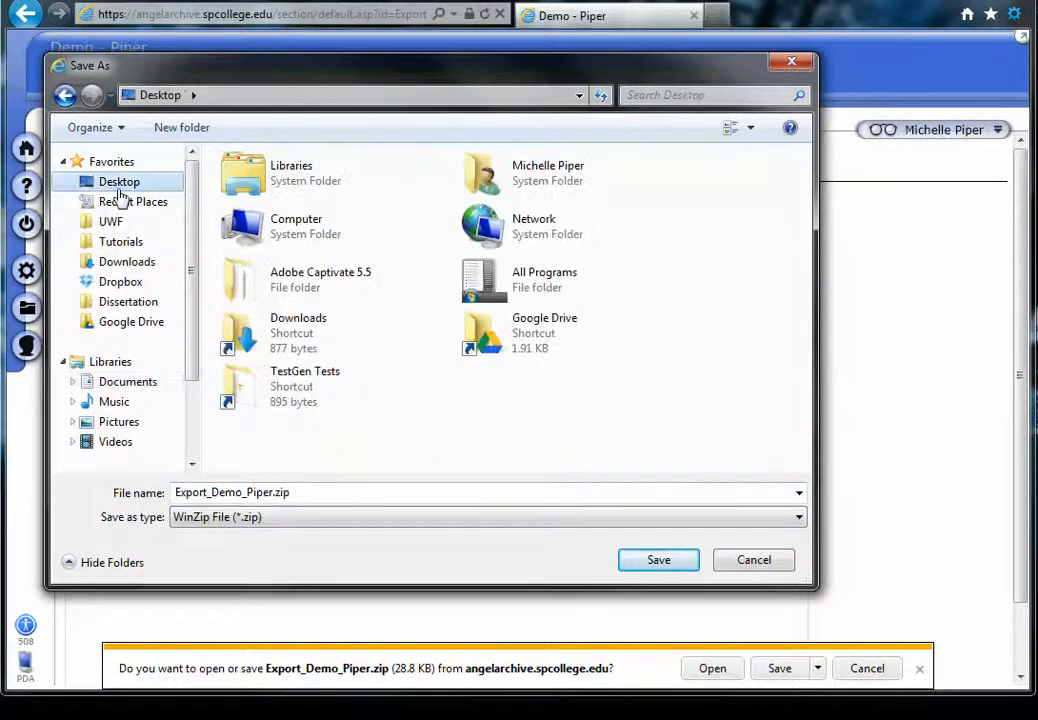